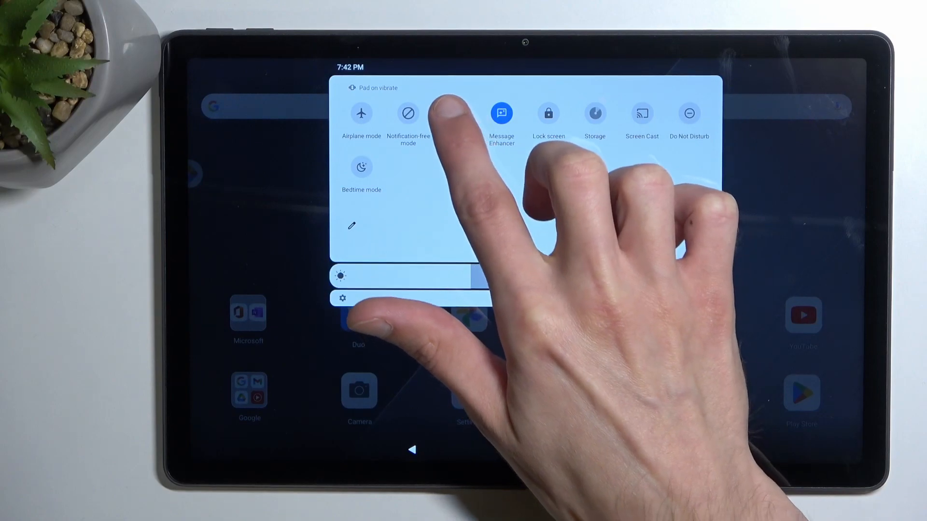
# Tap the Battery Saver tile to bring up its turn-on prompt.
pyautogui.click(454, 113)
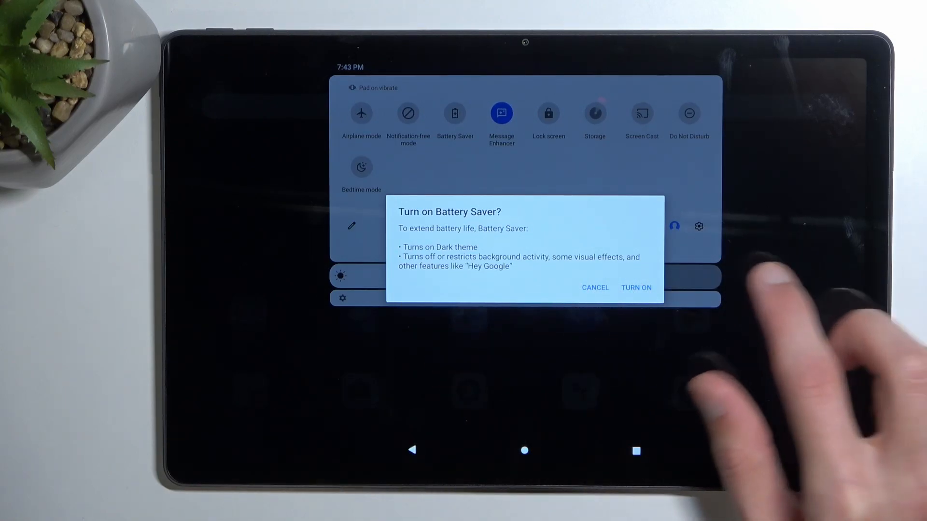
# Confirm TURN ON so Battery Saver is enabled.
pyautogui.click(636, 287)
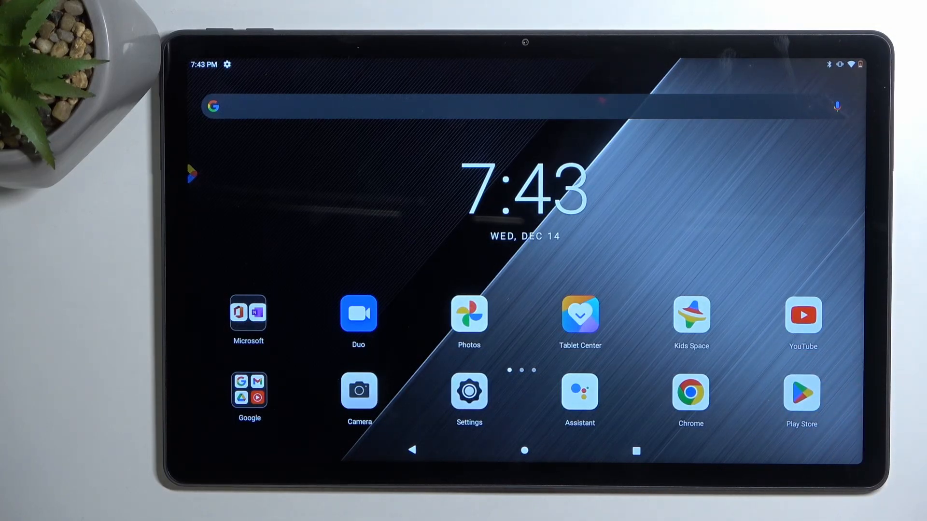
# Reopen Quick Settings, then dismiss the panel to return to the home screen.
pyautogui.moveTo(526, 53); pyautogui.dragTo(526, 236)
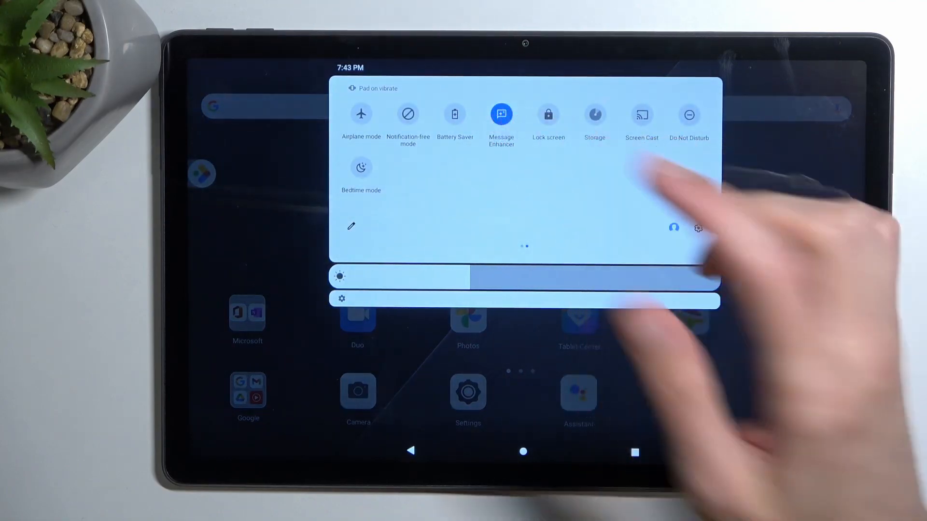
pyautogui.click(522, 453)
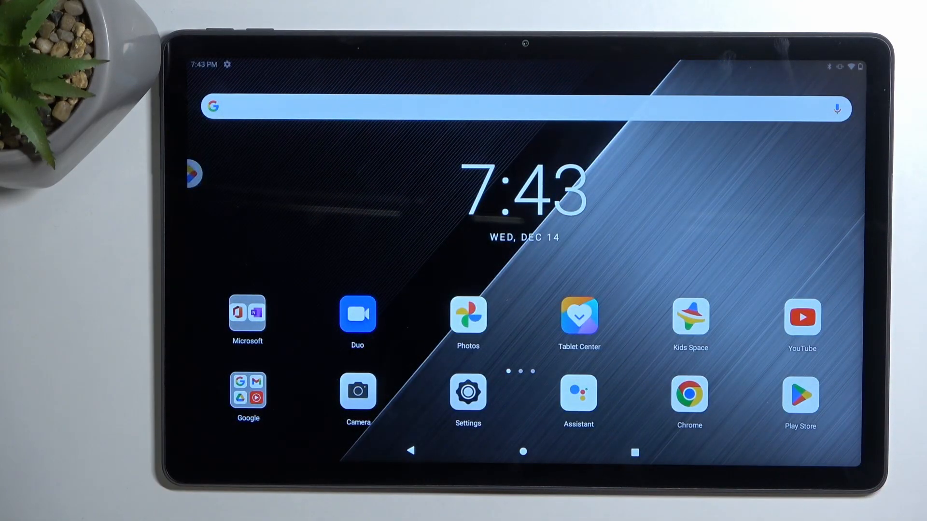